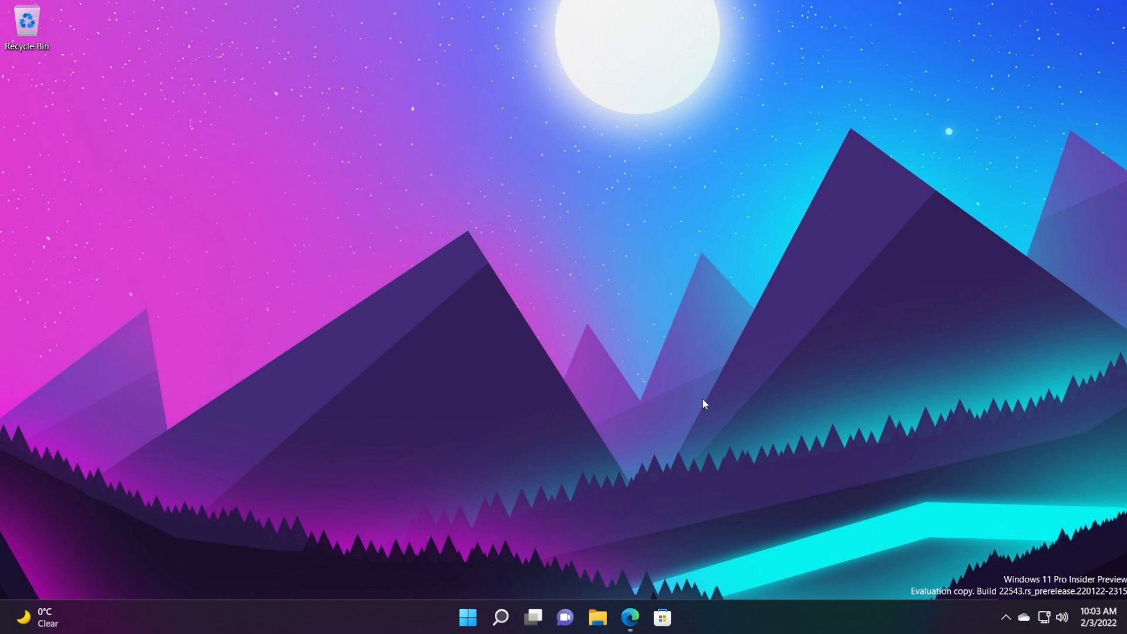
mouse_move(650, 310)
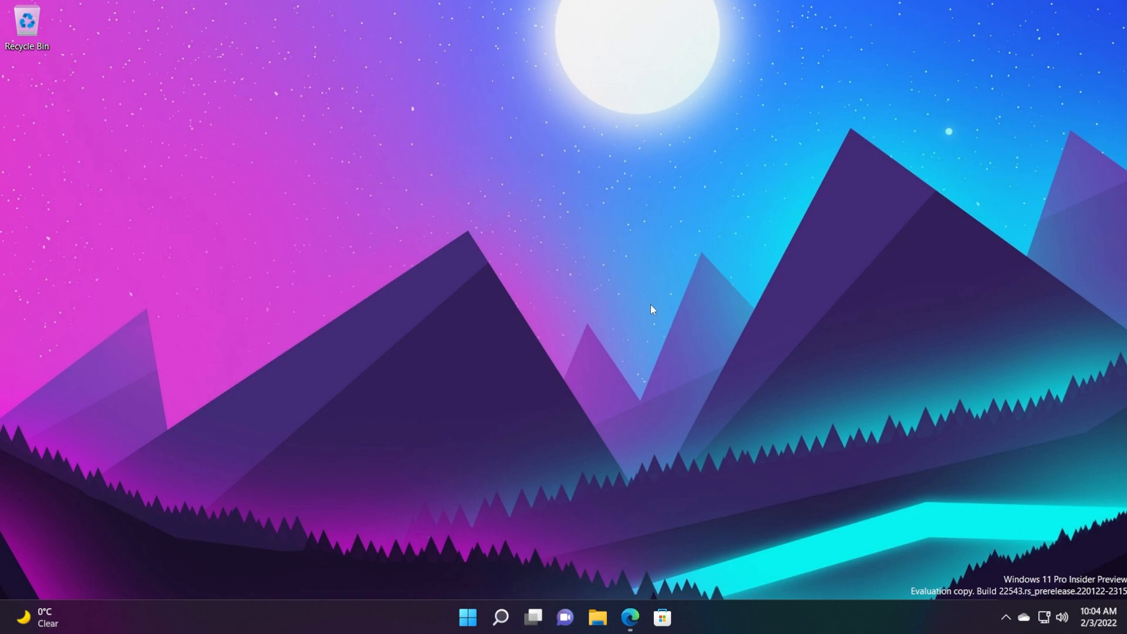
mouse_move(638, 329)
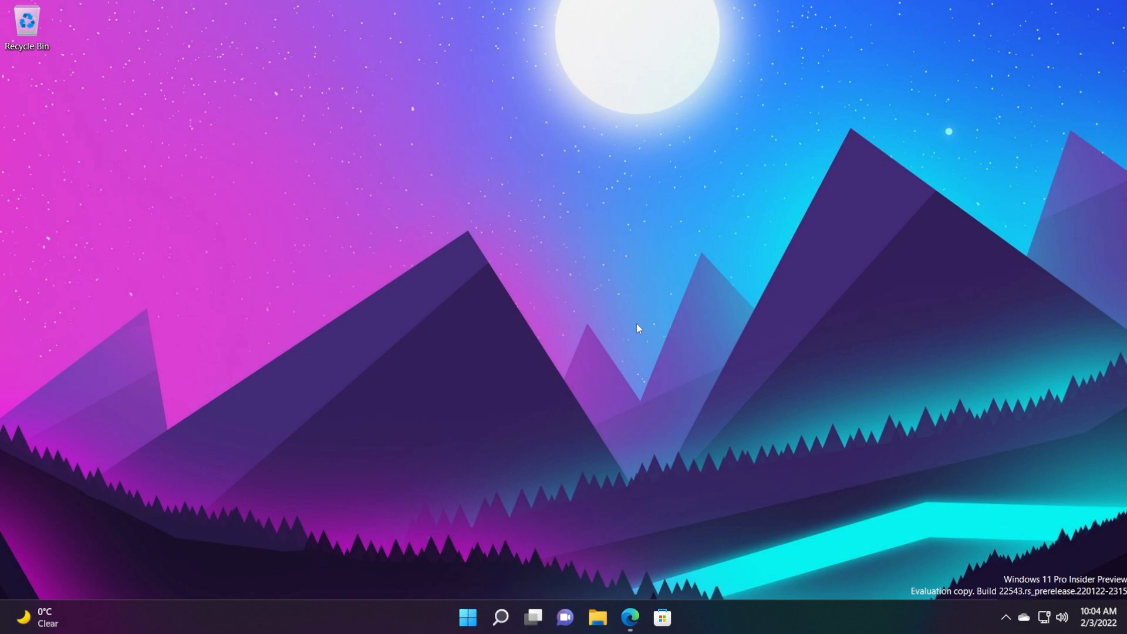
mouse_move(635, 349)
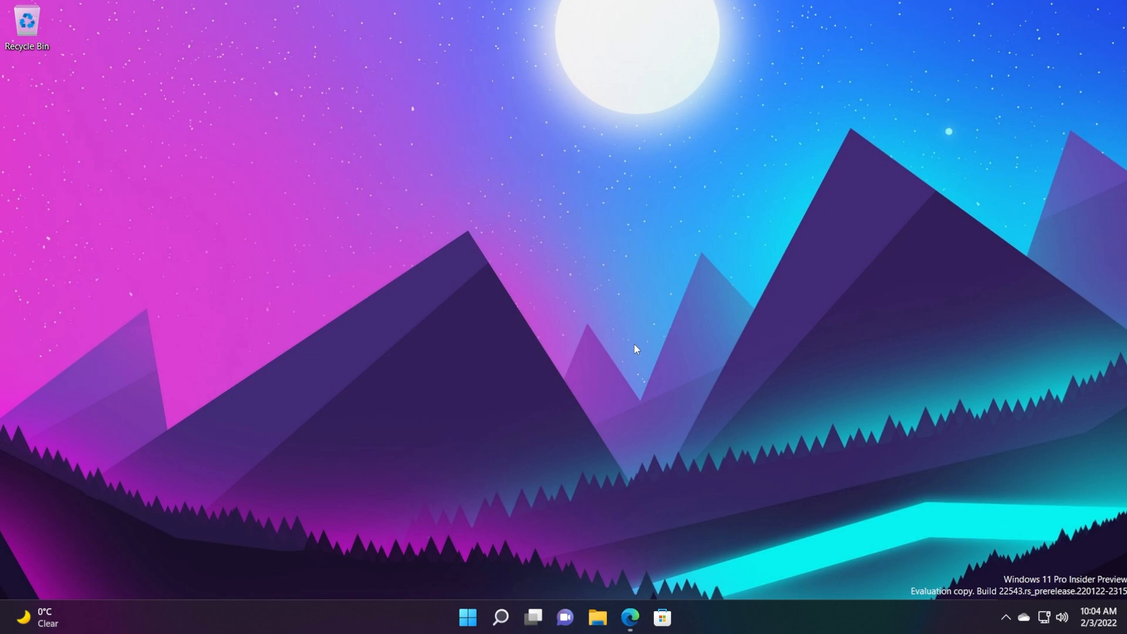
mouse_move(640, 333)
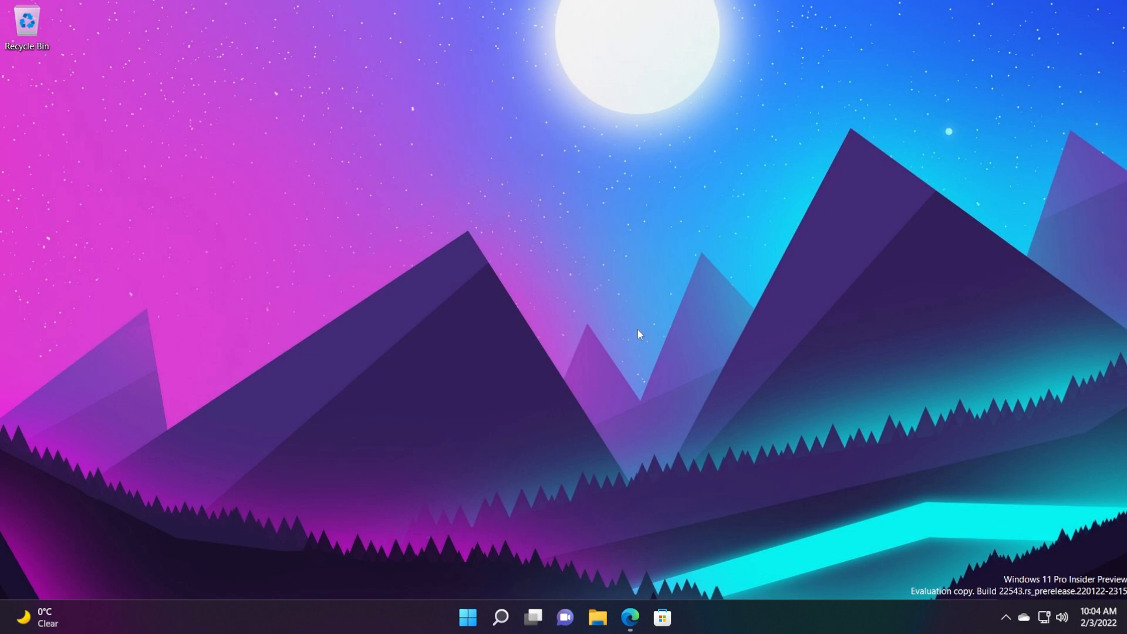
mouse_move(635, 357)
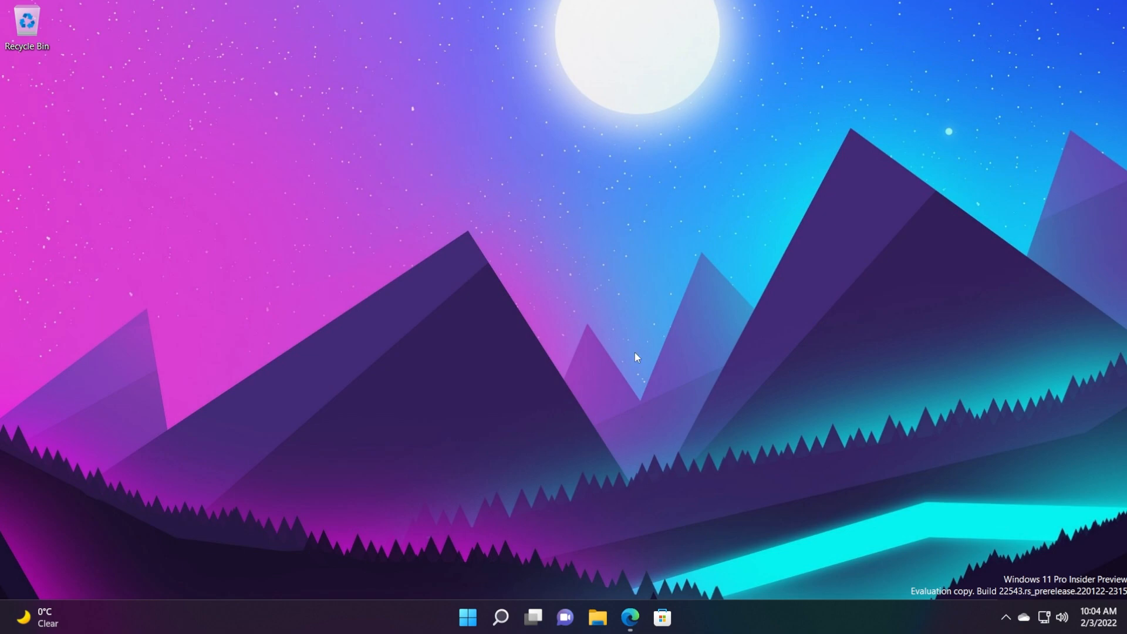